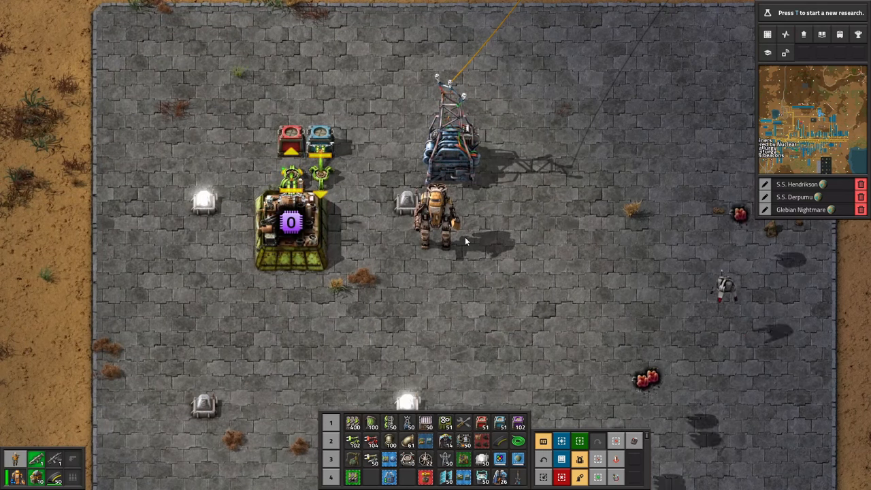
- Take a copy of the Basic Mall v3 blueprint from the inventory and open its settings window
left_click(292, 224)
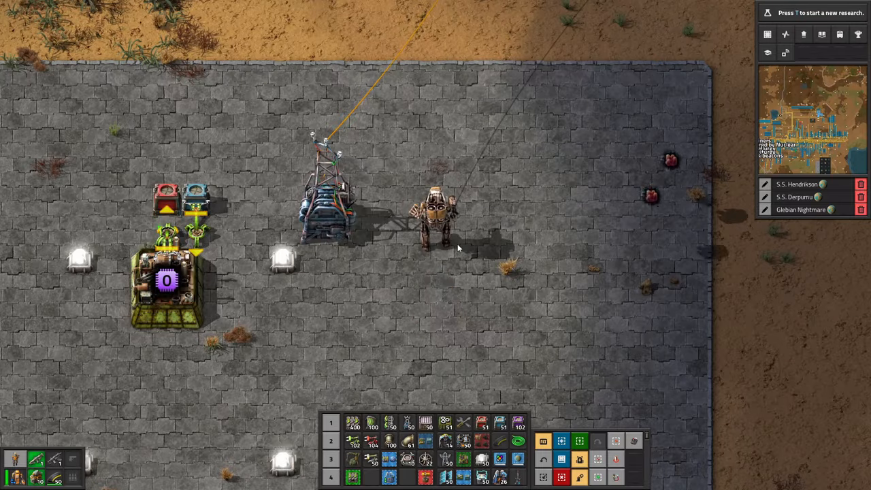
key("e")
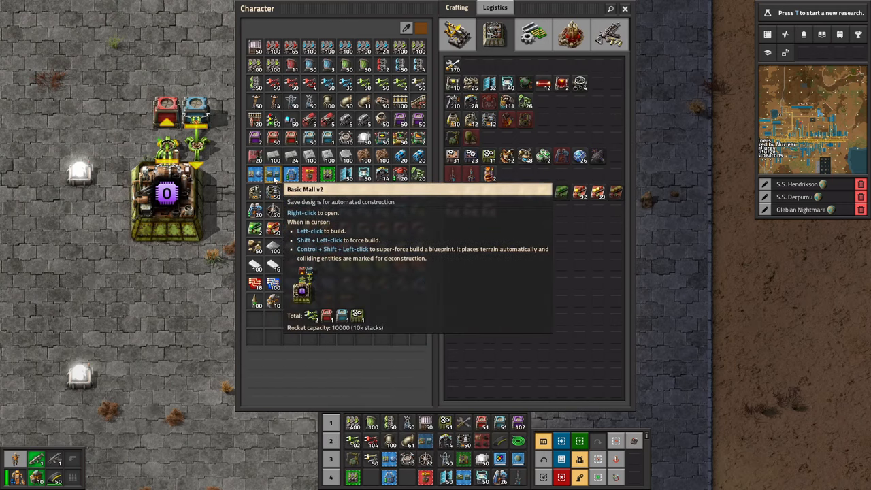
right_click(272, 174)
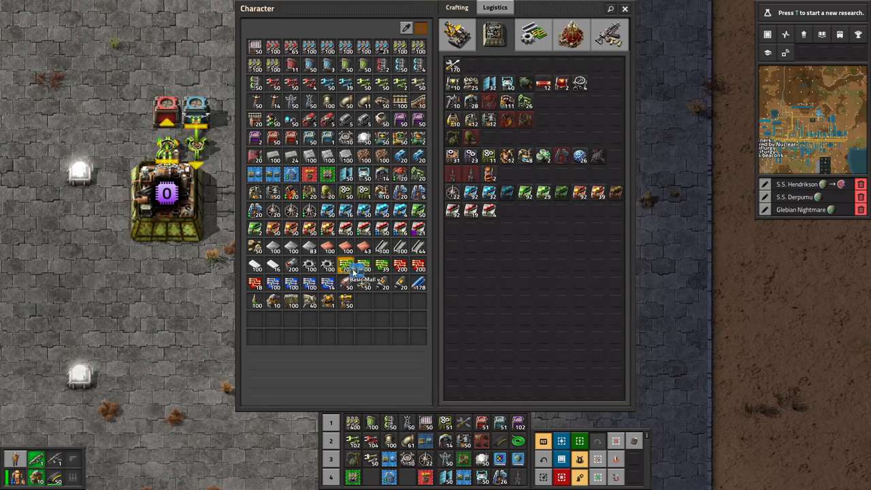
left_click(353, 266)
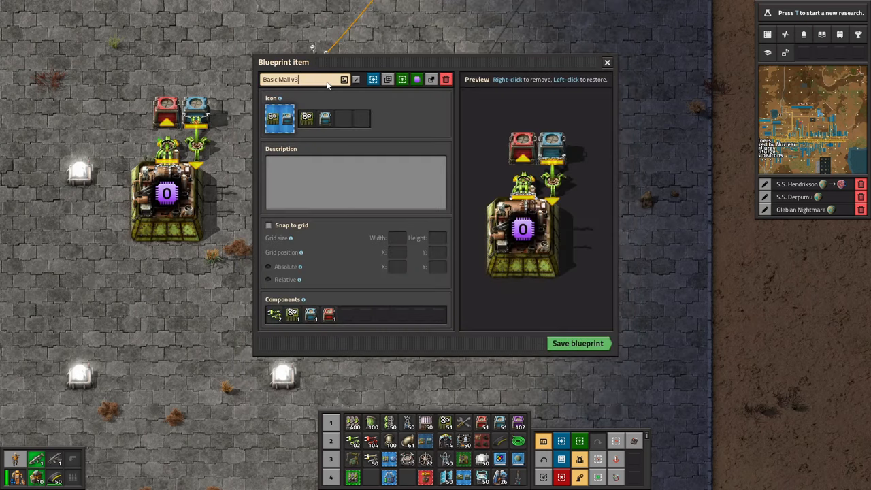
- Append TEST to the blueprint name so it reads 'Basic Mall v3 TEST' and confirm it
type("TEST")
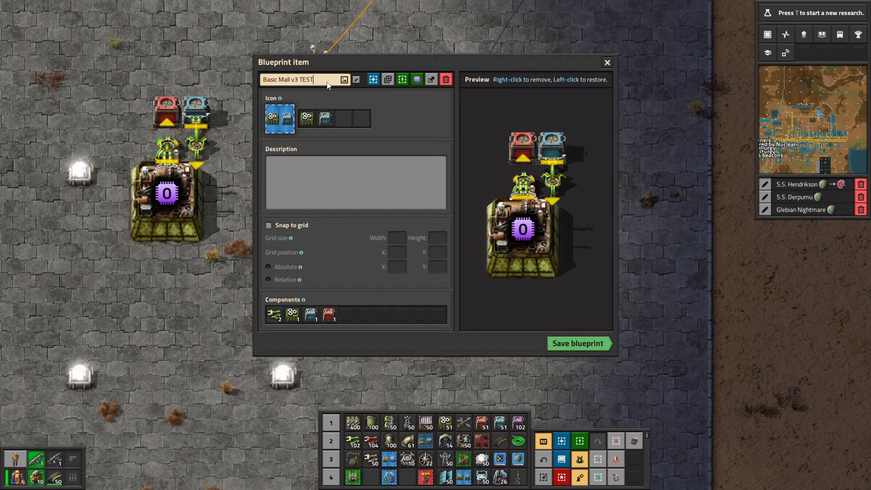
left_click(416, 79)
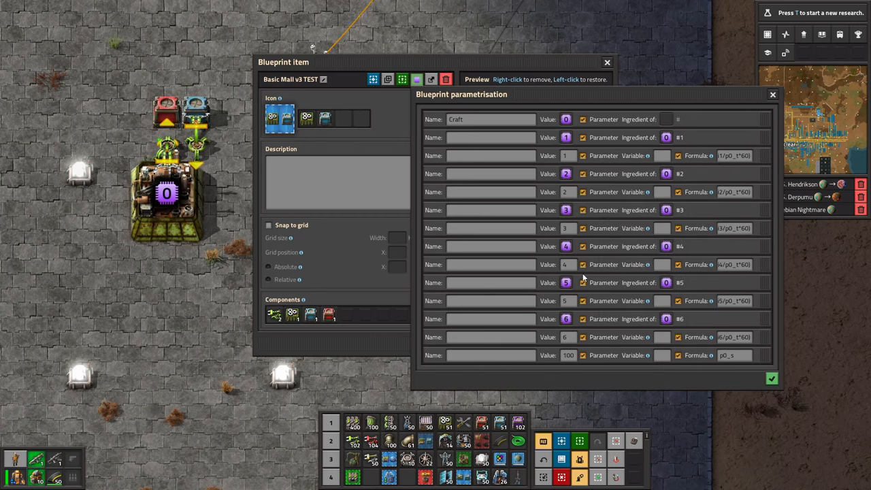
mouse_move(490, 104)
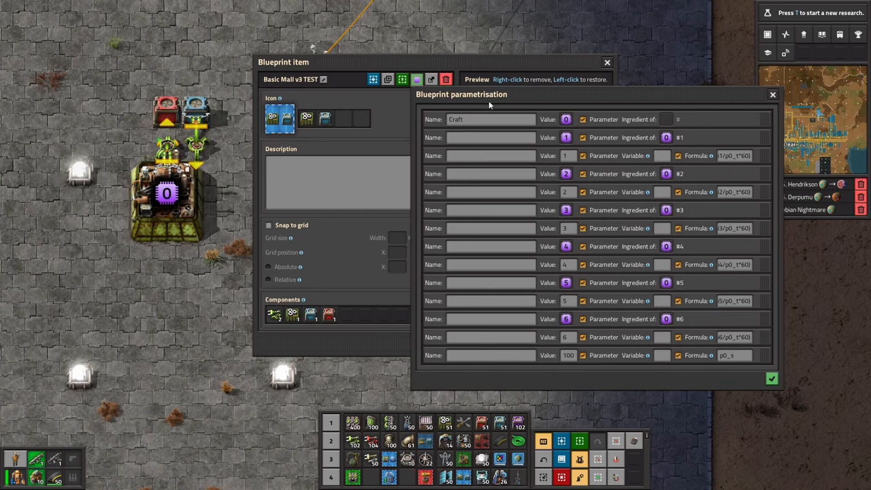
mouse_move(654, 129)
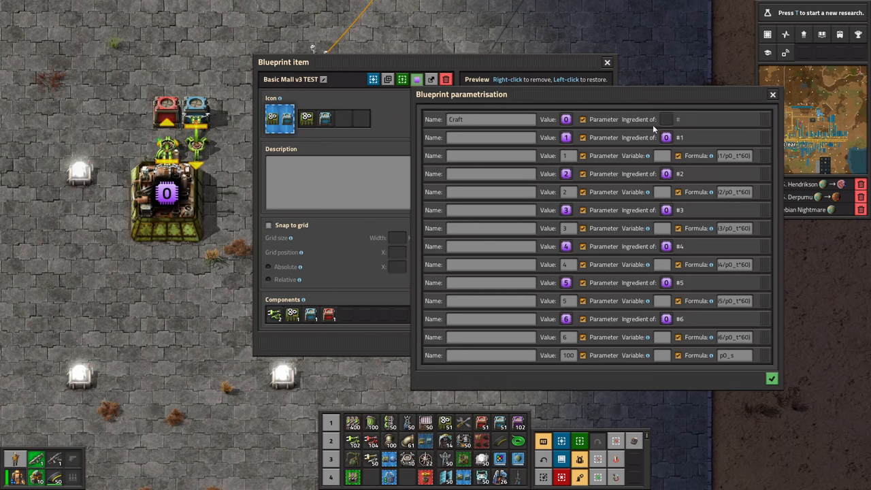
- Rewrite an ingredient-count formula in the parametrisation as a min(p1_s,p0…) expression
left_click(583, 319)
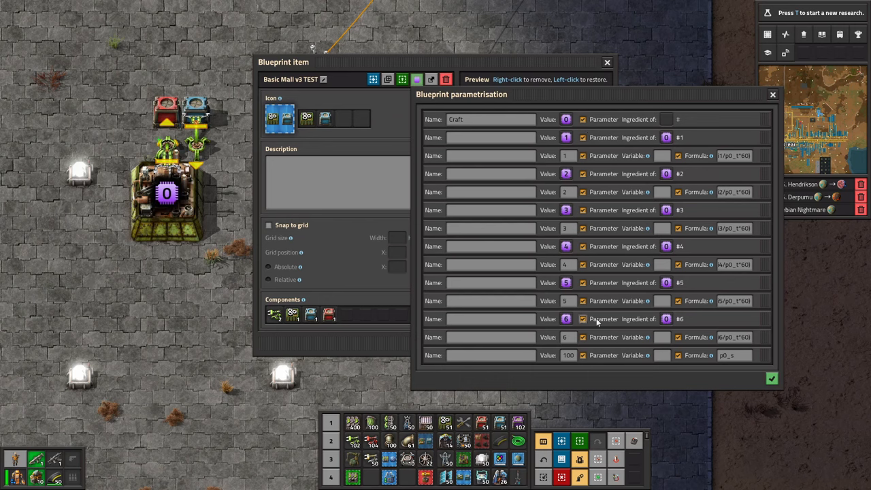
mouse_move(778, 150)
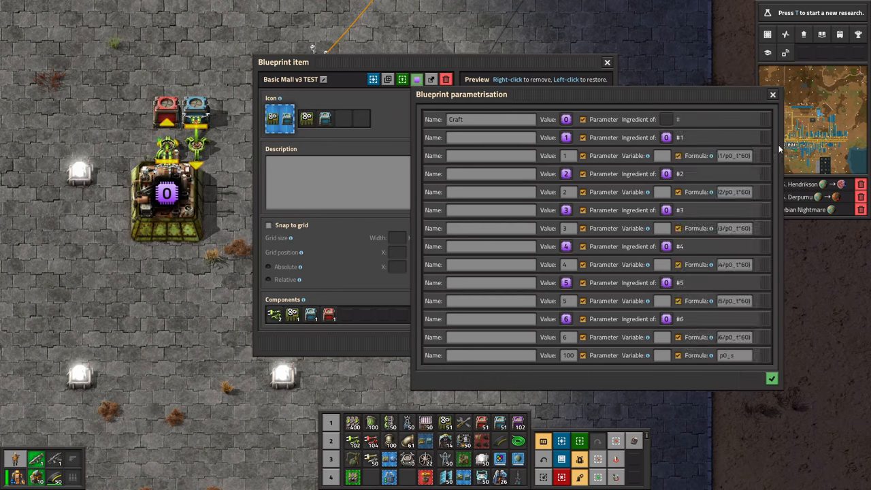
left_click(735, 155)
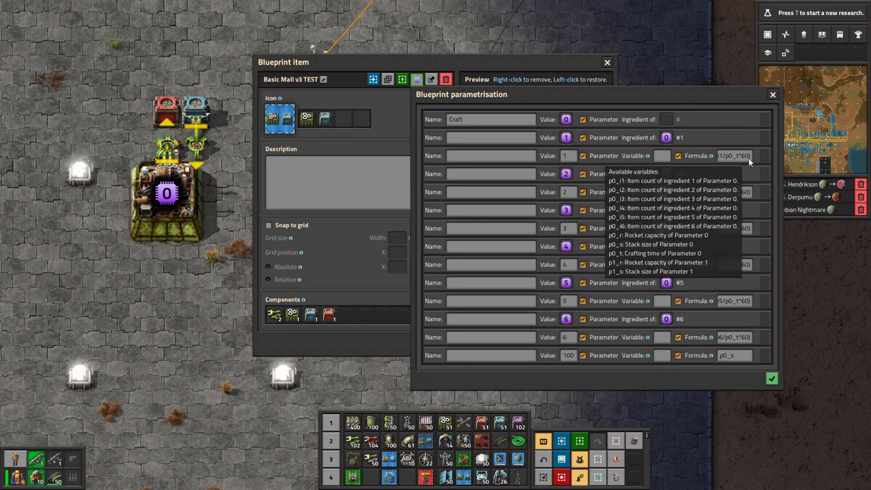
type("min(p1_s,p0")
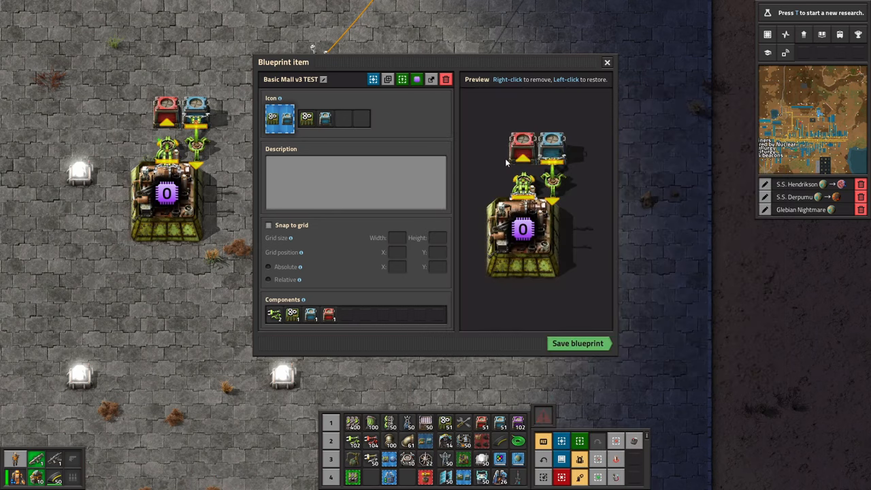
- Reopen the parametrisation and confirm the last parameter's formula reads p0_s
left_click(402, 79)
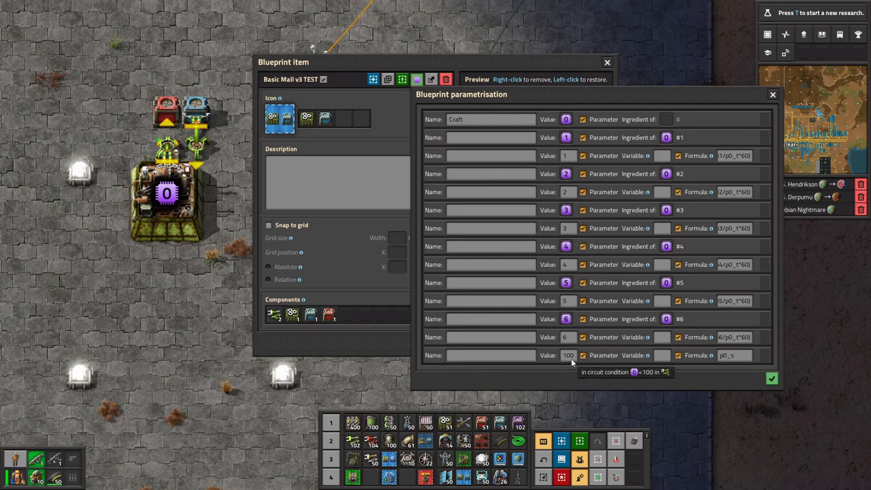
left_click(732, 356)
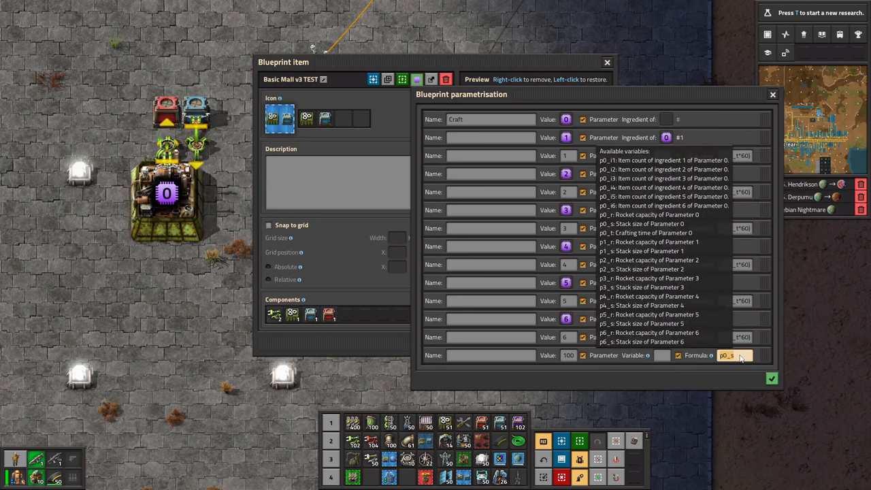
left_click(728, 356)
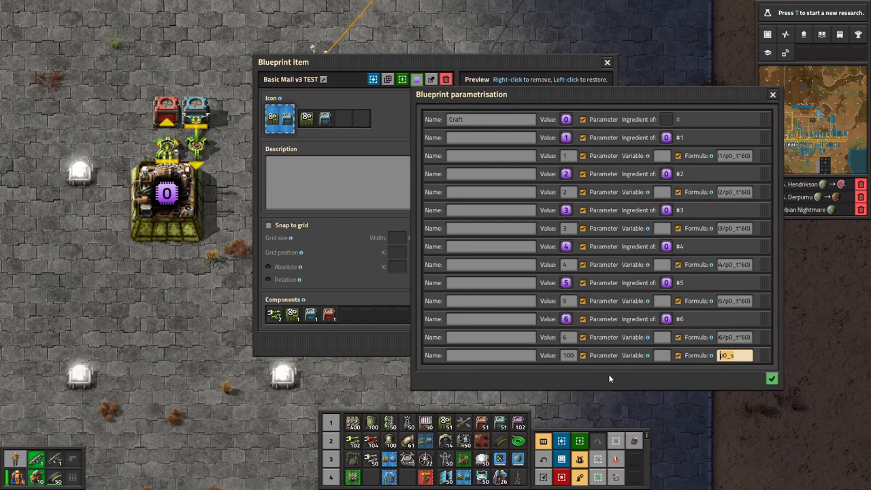
left_click(735, 356)
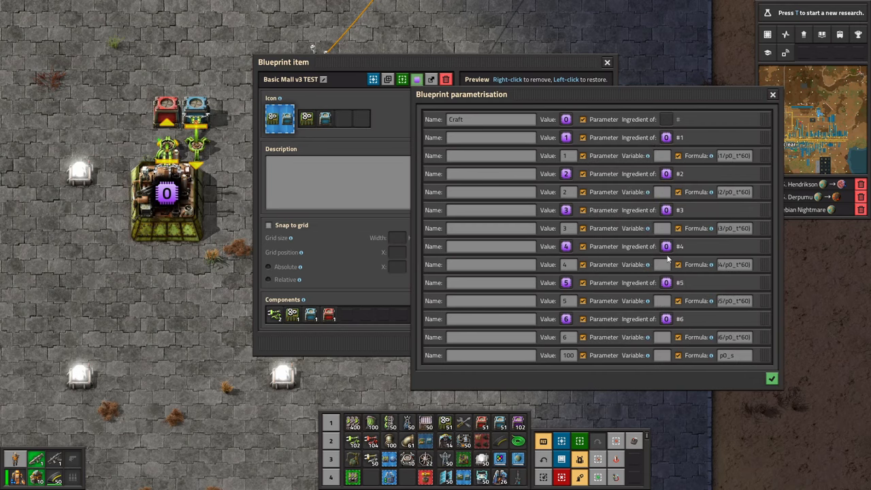
mouse_move(773, 96)
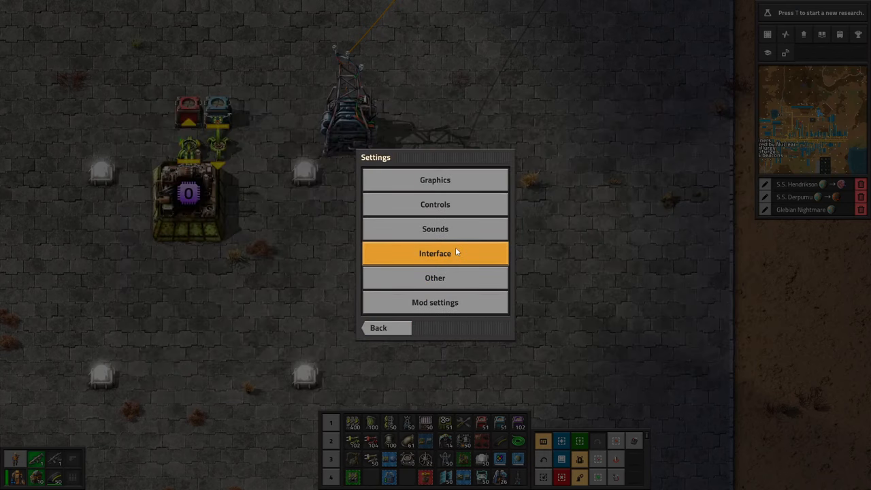
- Enable 'Show parameters in selection lists' in the Interface settings
left_click(436, 253)
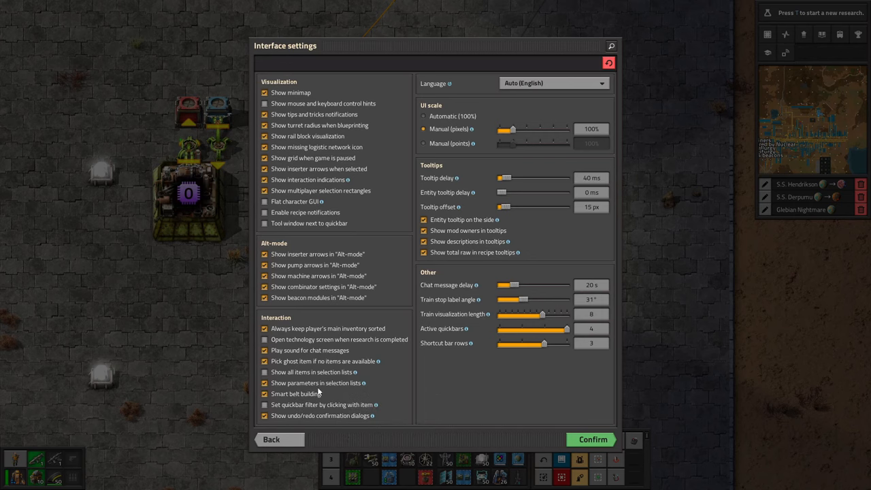
left_click(271, 438)
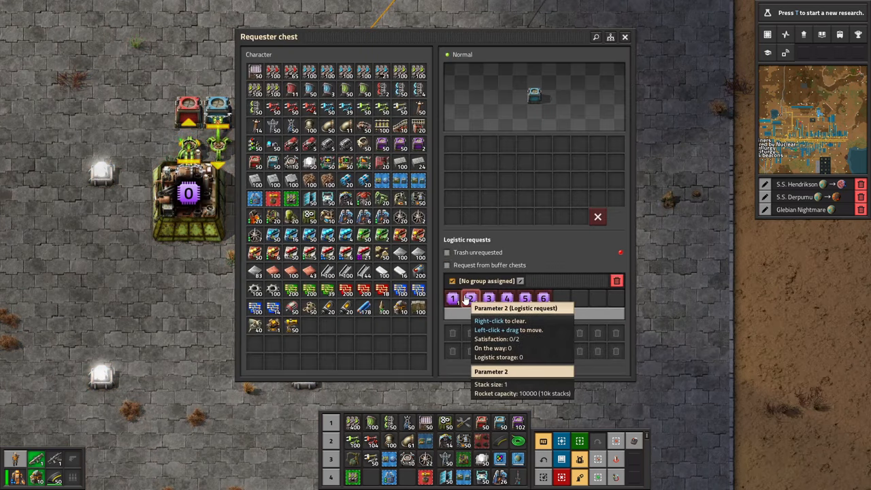
- Add a deconstruction-planner request to the requester chest after the six parameter entries
left_click(470, 299)
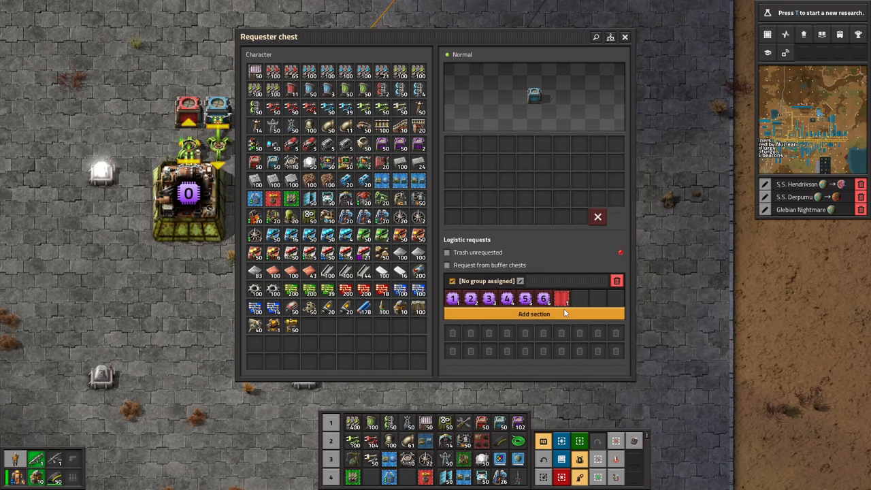
mouse_move(560, 298)
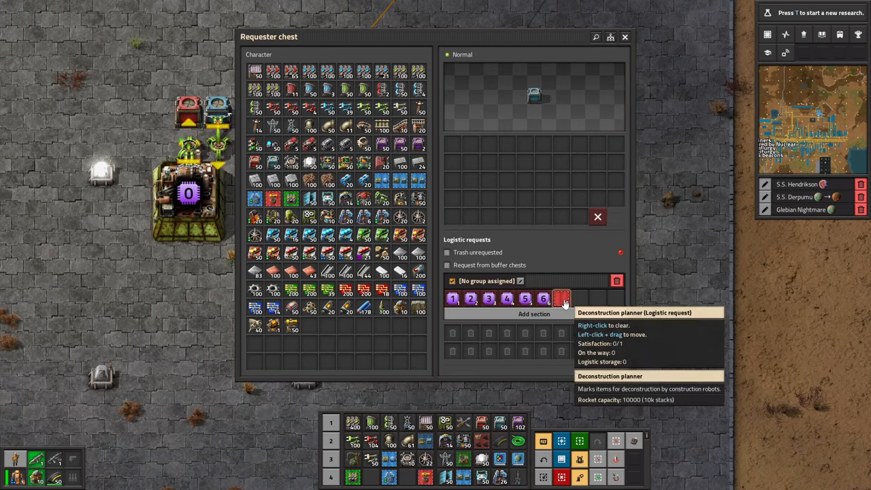
mouse_move(574, 291)
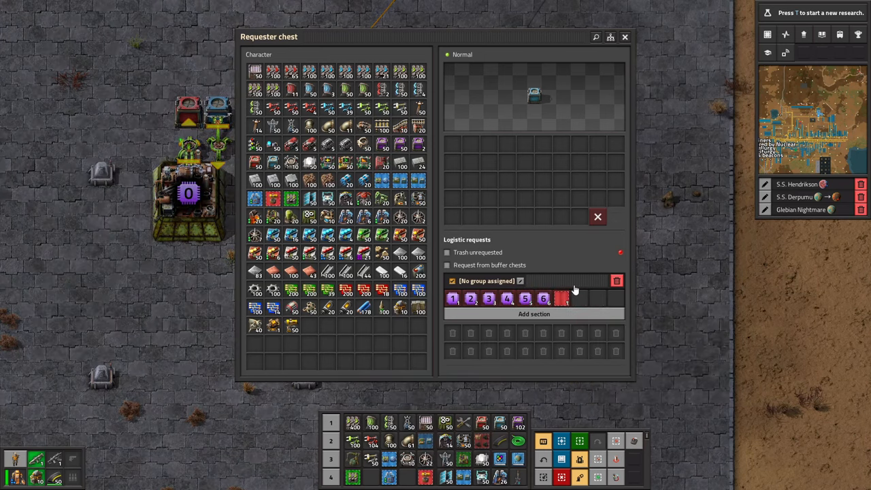
mouse_move(664, 270)
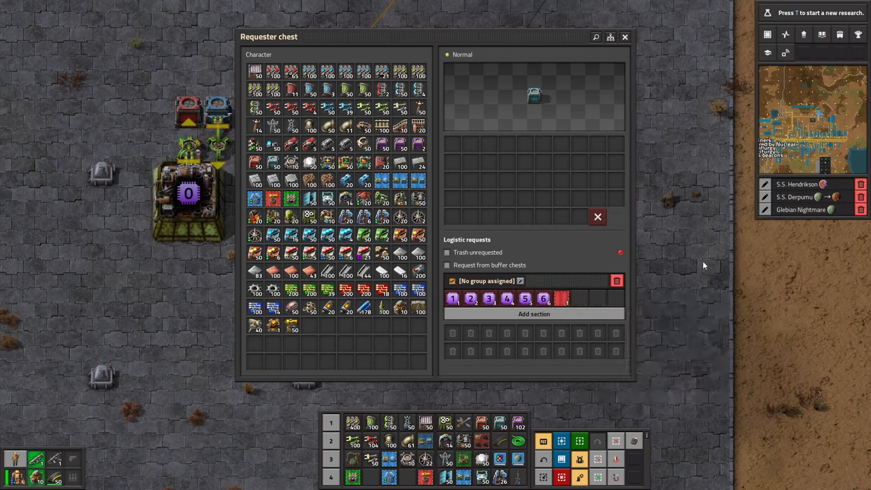
mouse_move(561, 300)
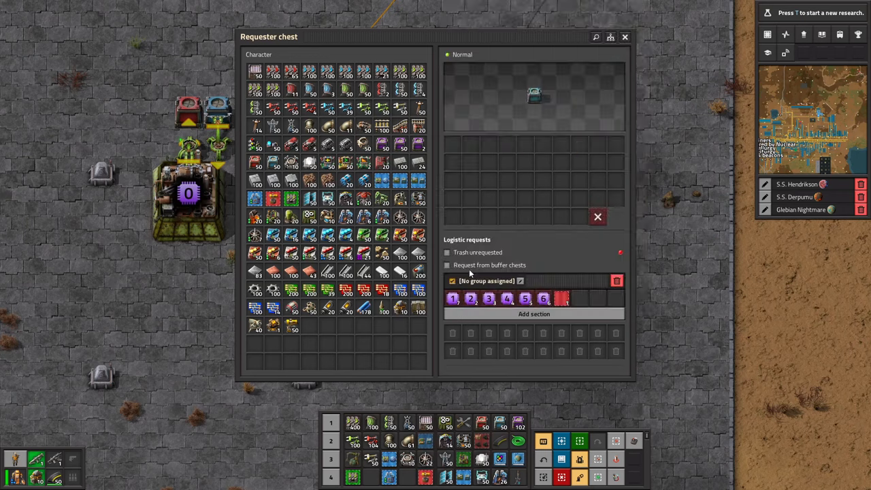
mouse_move(455, 300)
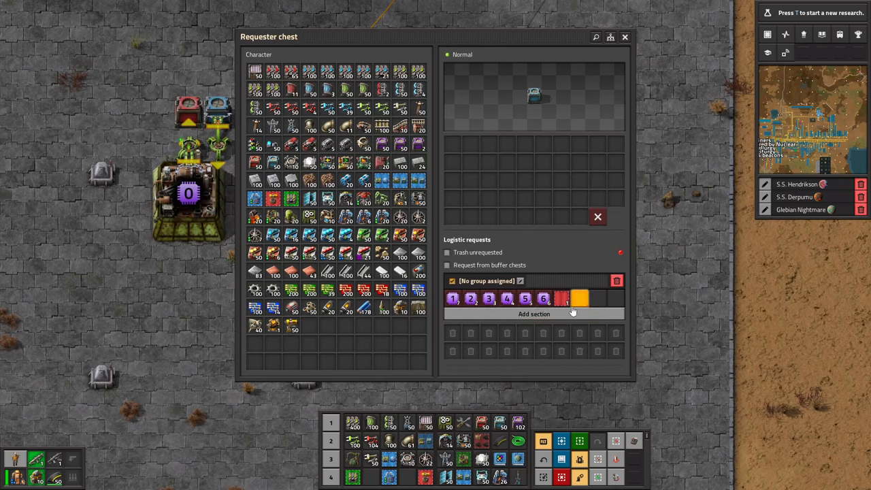
left_click(580, 299)
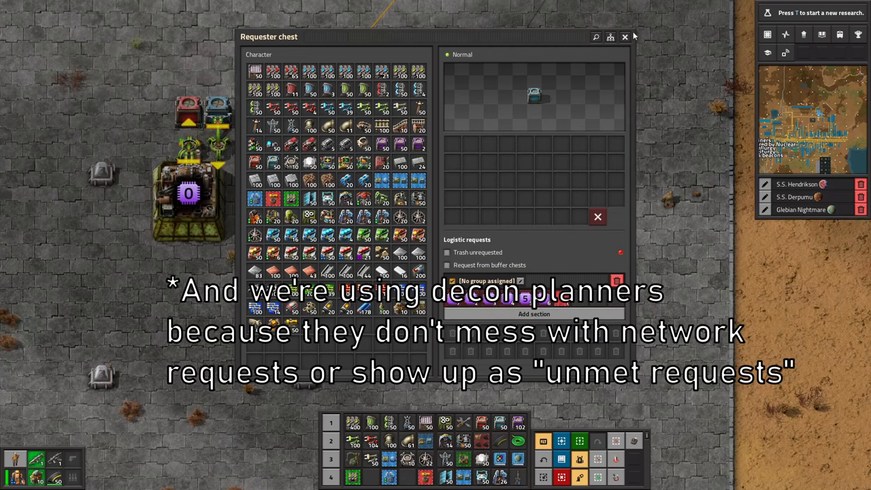
- Set the bulk inserter's enable condition to compare the parameter signal against constant 100
left_click(623, 37)
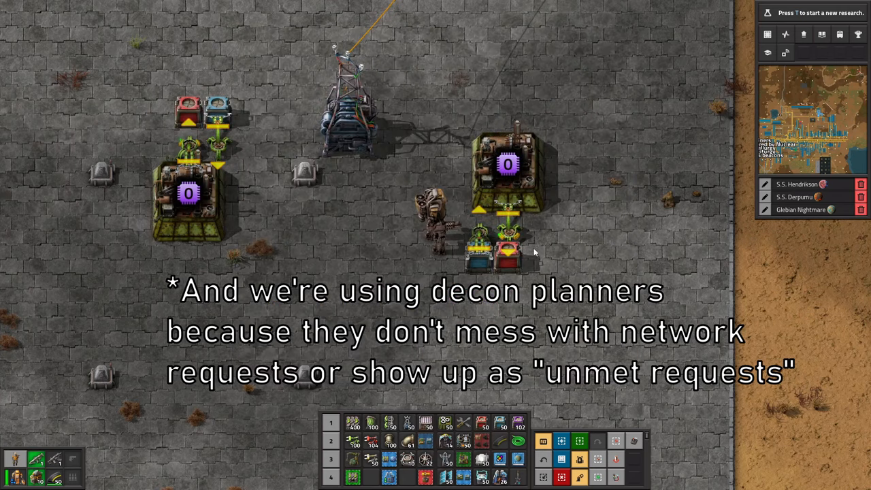
left_click(506, 245)
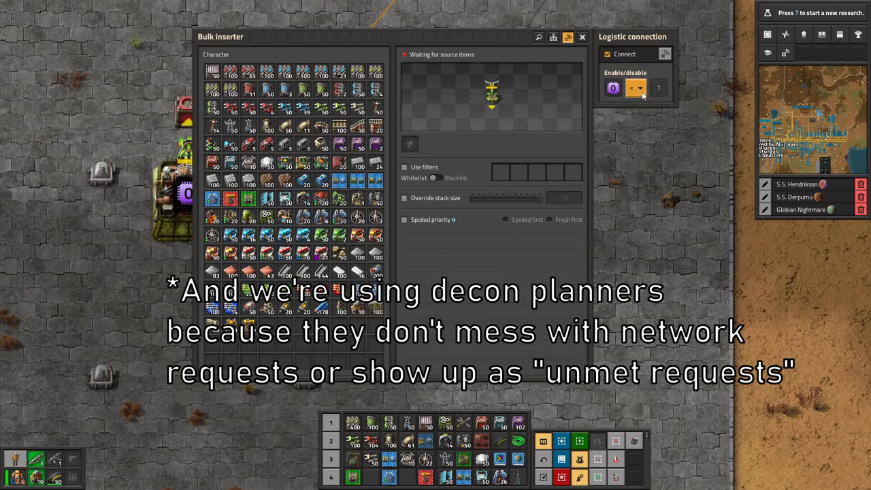
left_click(659, 87)
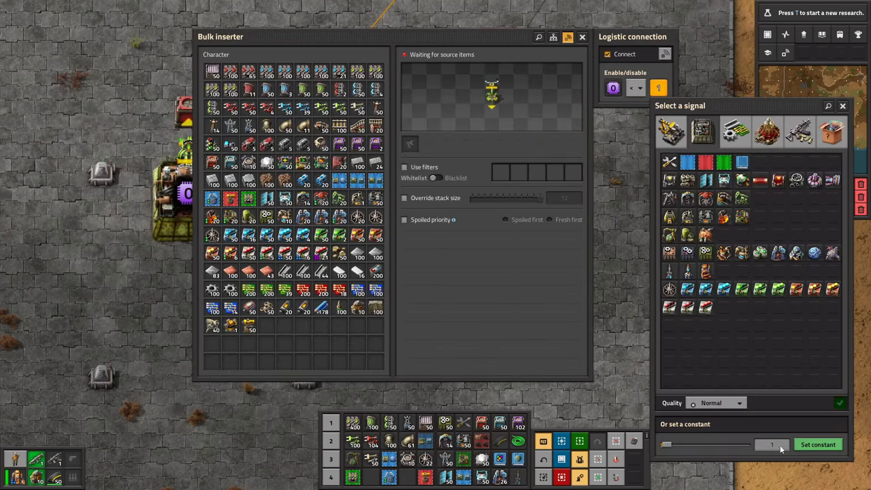
left_click(816, 443)
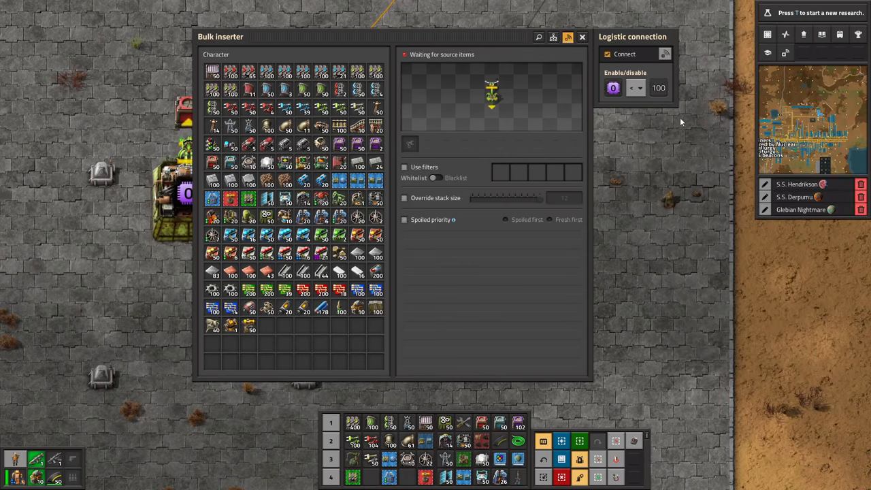
mouse_move(659, 87)
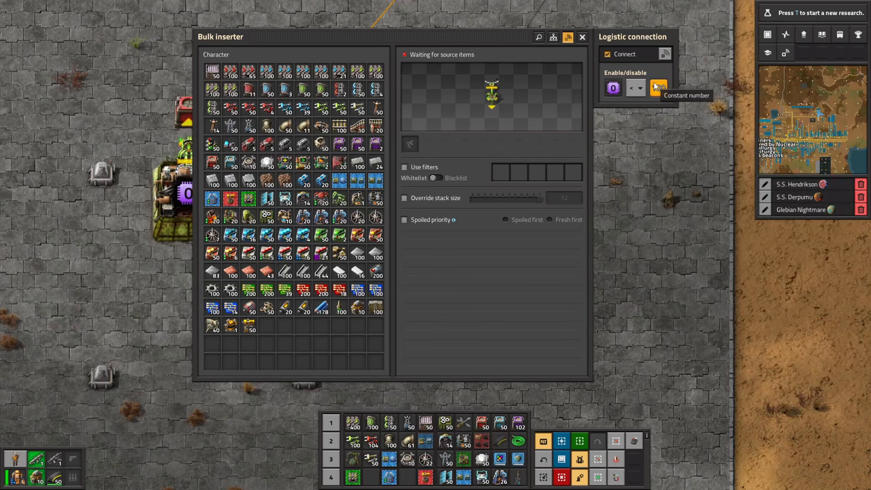
left_click(582, 36)
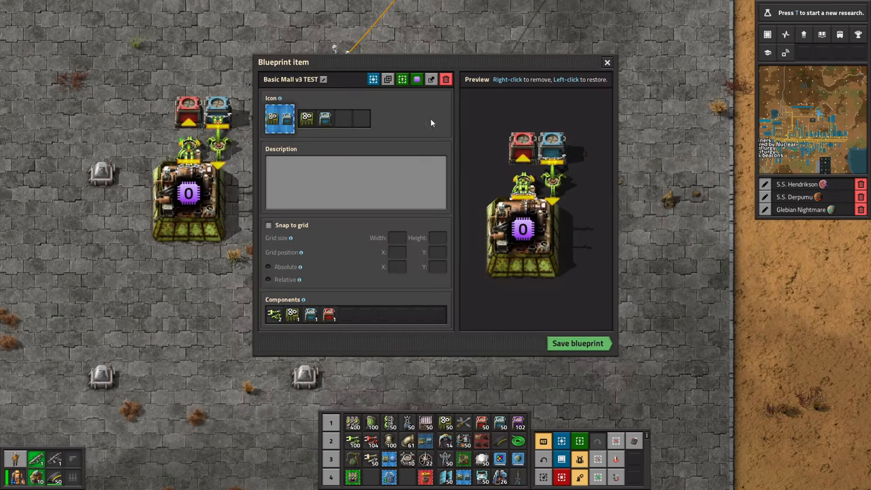
- Change the 100-valued parameter's formula to p0_s*x and begin naming the stack-count parameter
left_click(607, 62)
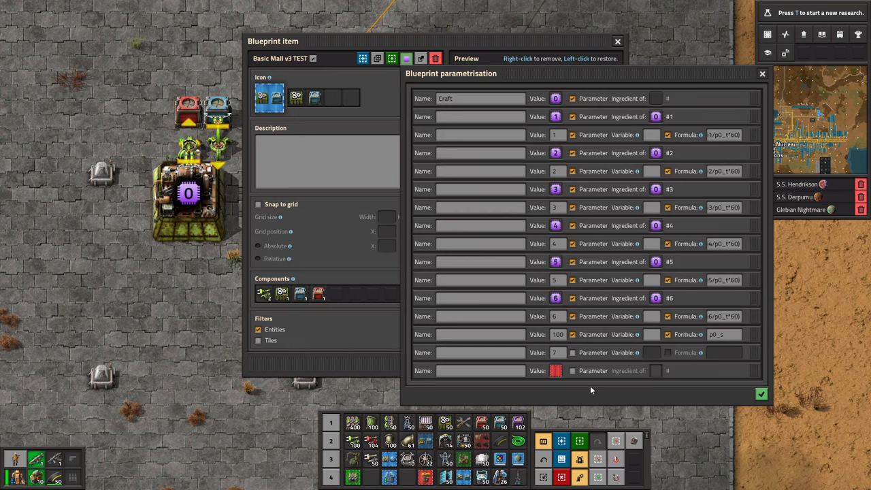
mouse_move(558, 135)
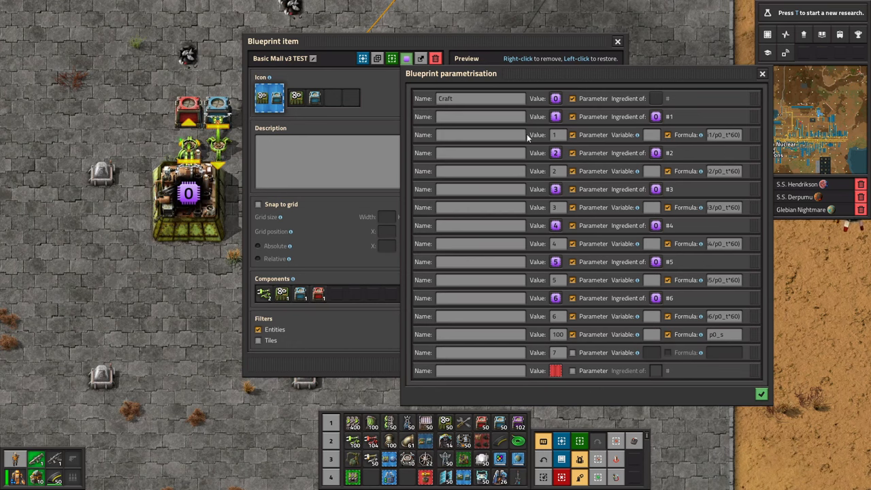
mouse_move(555, 135)
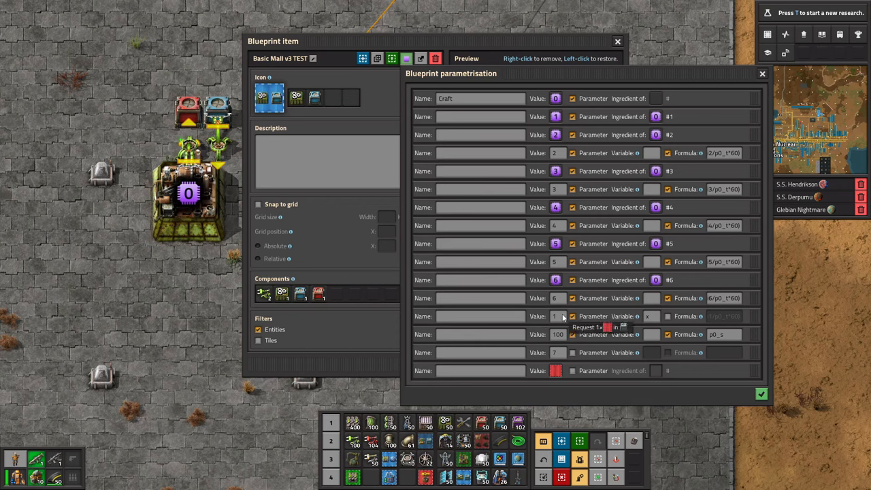
left_click(724, 335)
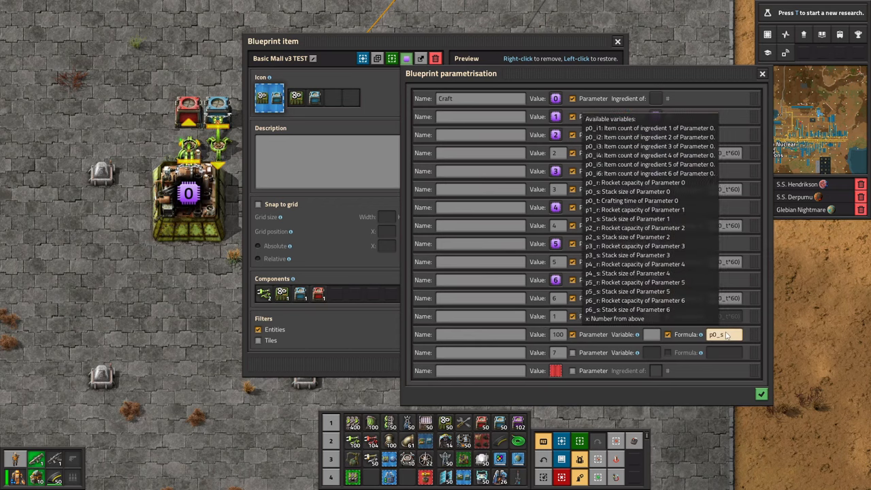
type("*x")
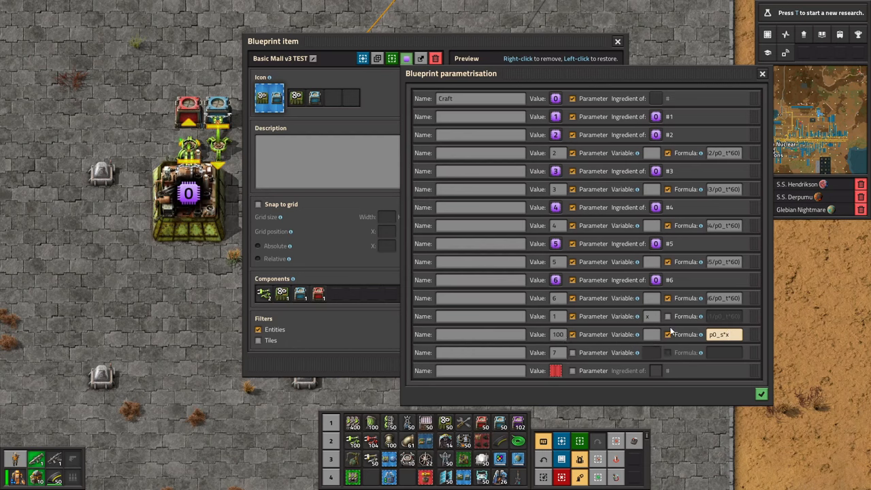
left_click(721, 335)
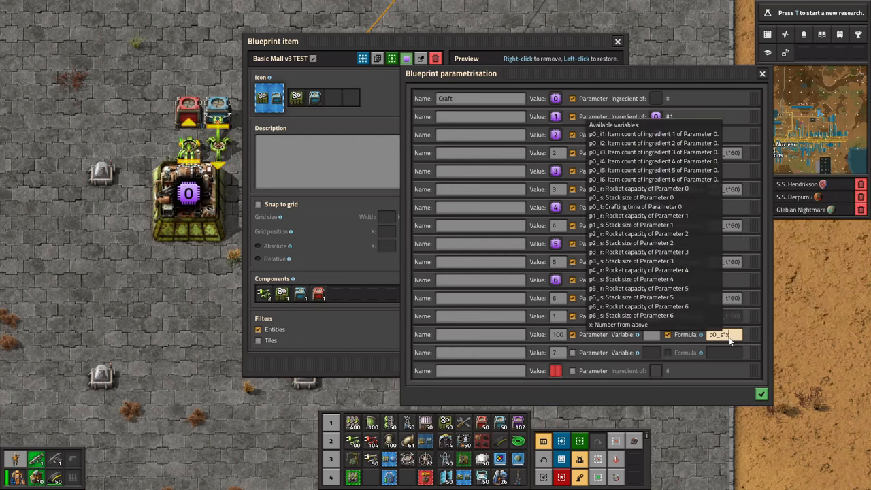
left_click(479, 316)
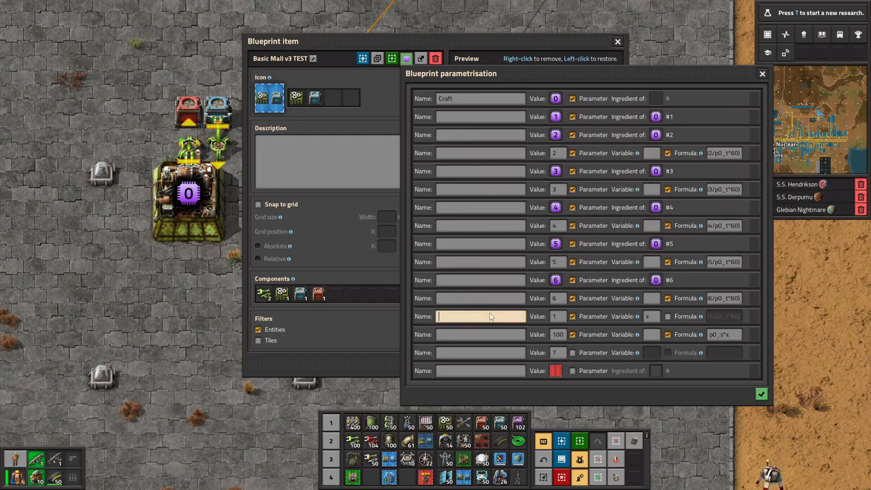
- Name the stack-count parameter 'Num Stacks' and start rewriting the first ingredient formula with min(
type("Numb")
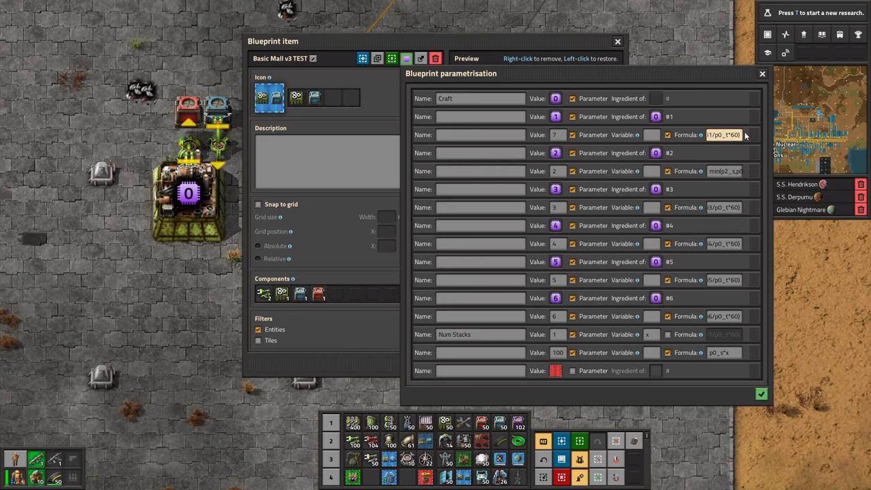
left_click(723, 135)
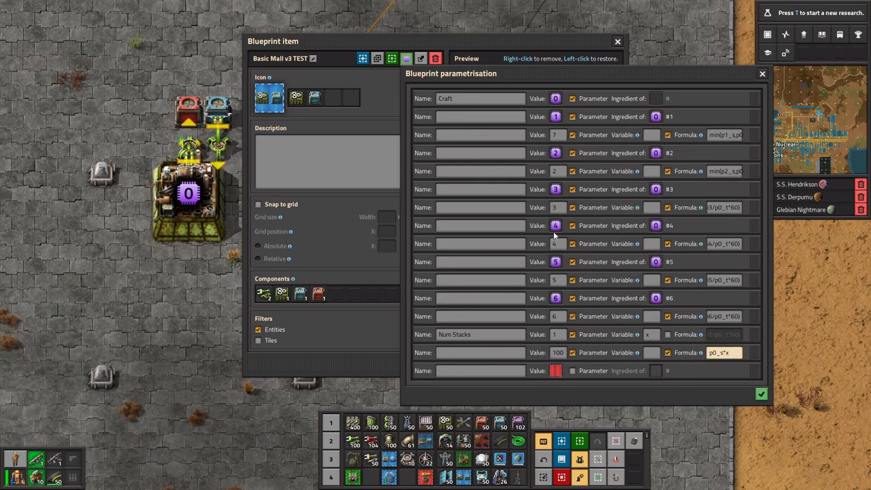
mouse_move(667, 334)
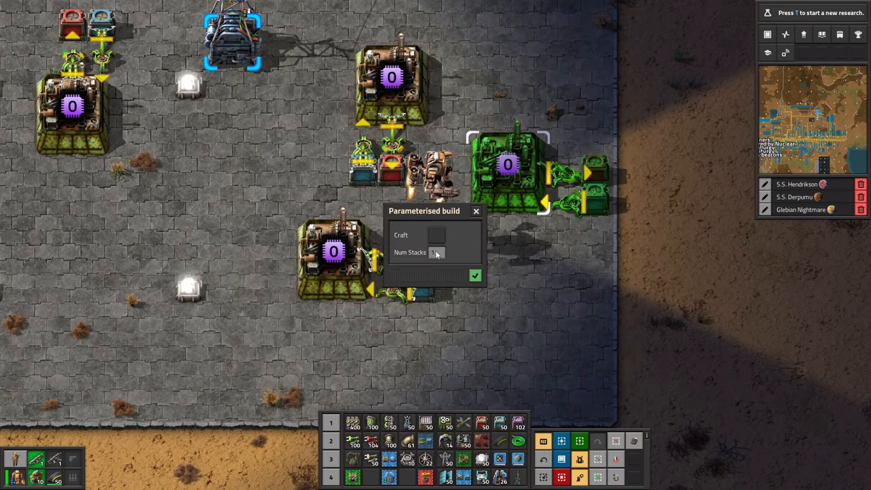
- Enter the Num Stacks value, confirm the parameterised build and check the placed bulk inserter
left_click(438, 252)
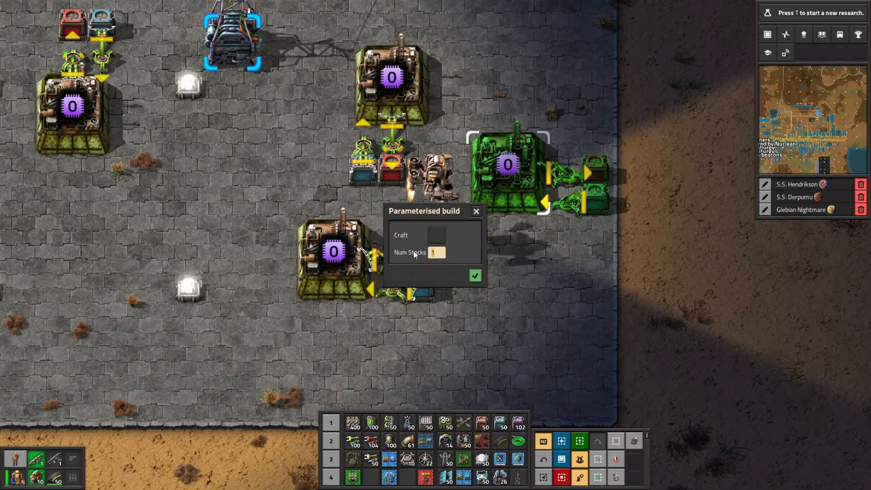
left_click(436, 234)
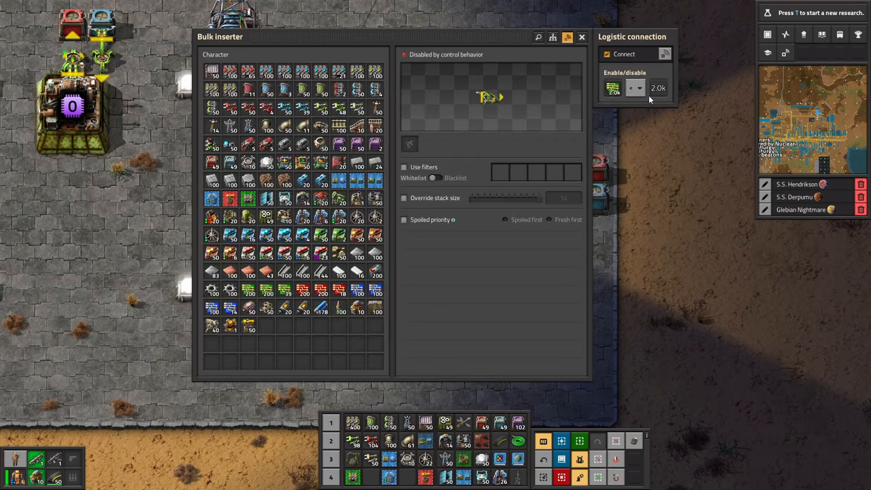
left_click(582, 37)
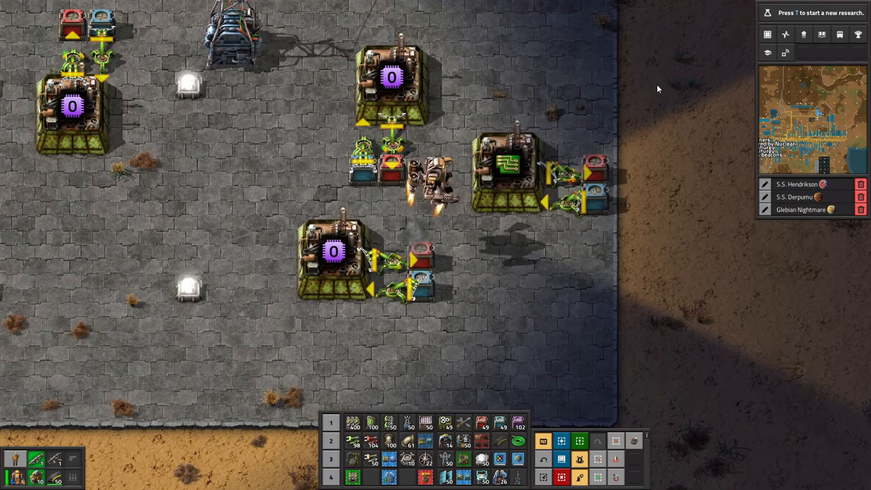